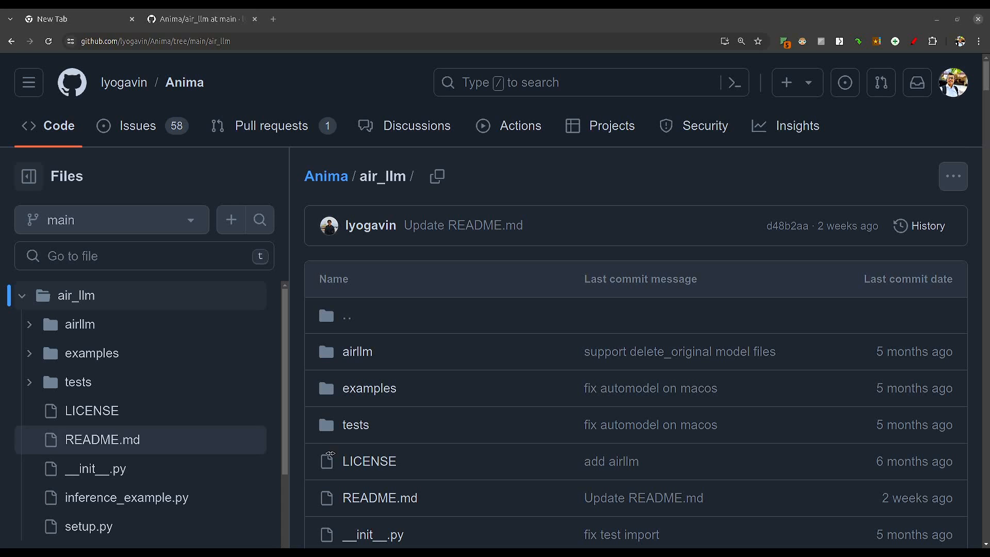
{"action": "mouse_move", "coordinate": [467, 315]}
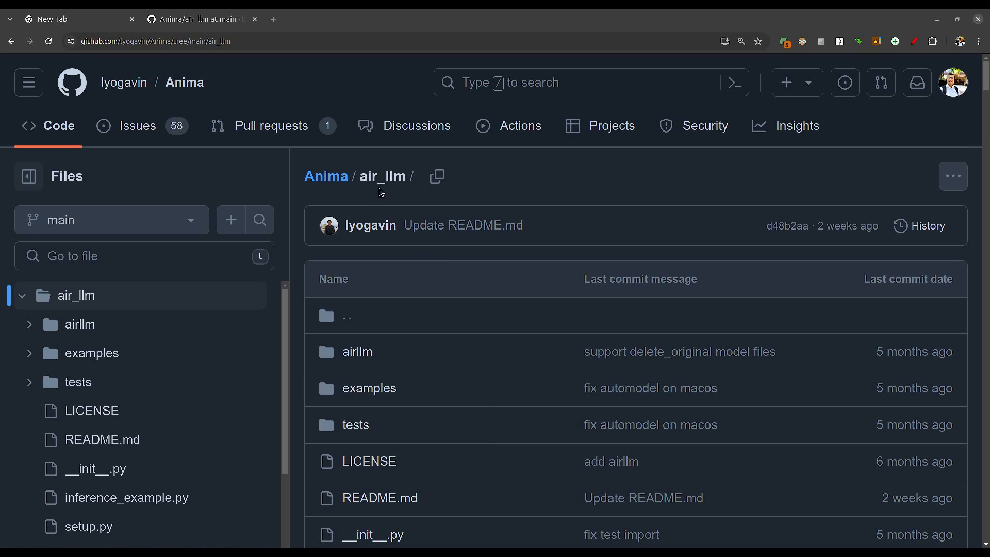
{"action": "mouse_move", "coordinate": [409, 191]}
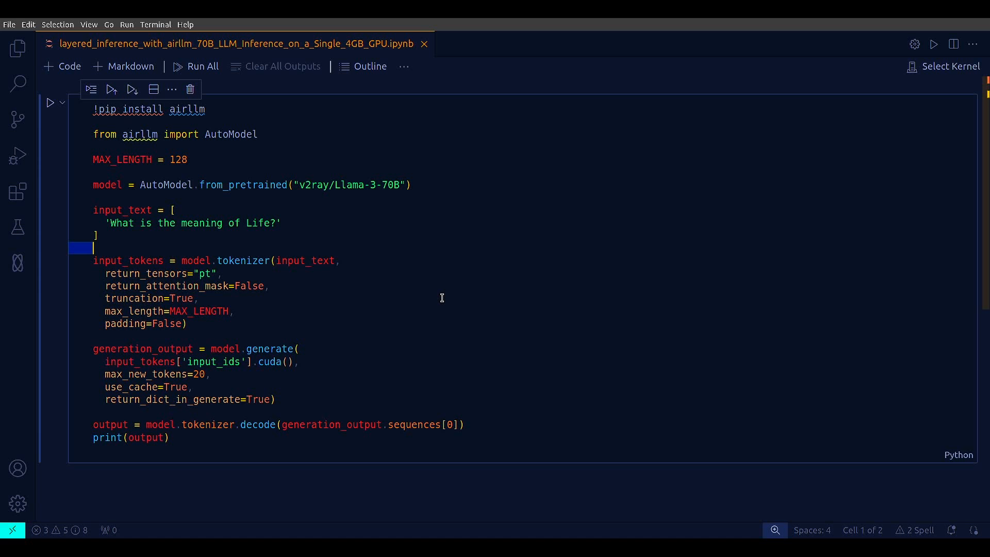
{"action": "mouse_move", "coordinate": [524, 439]}
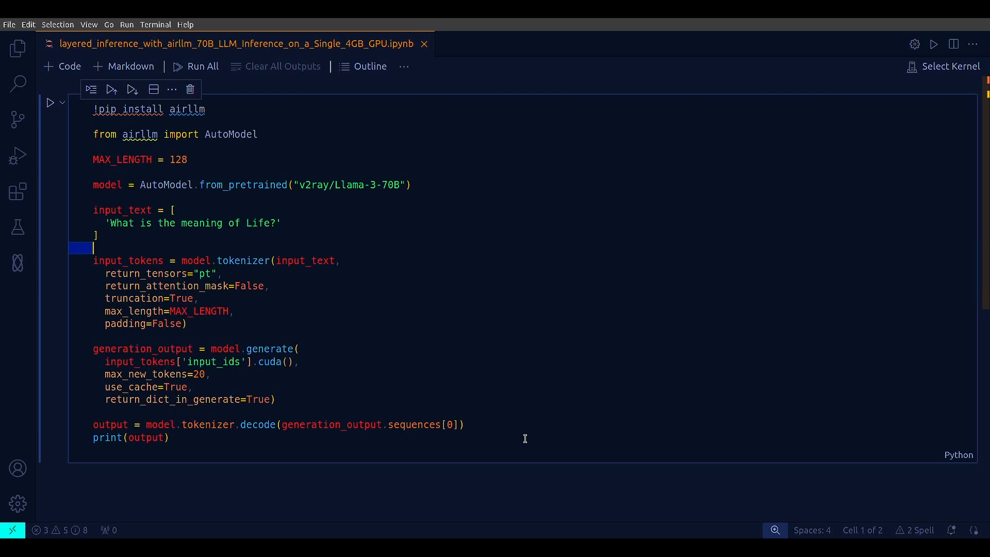
{"action": "mouse_move", "coordinate": [393, 346]}
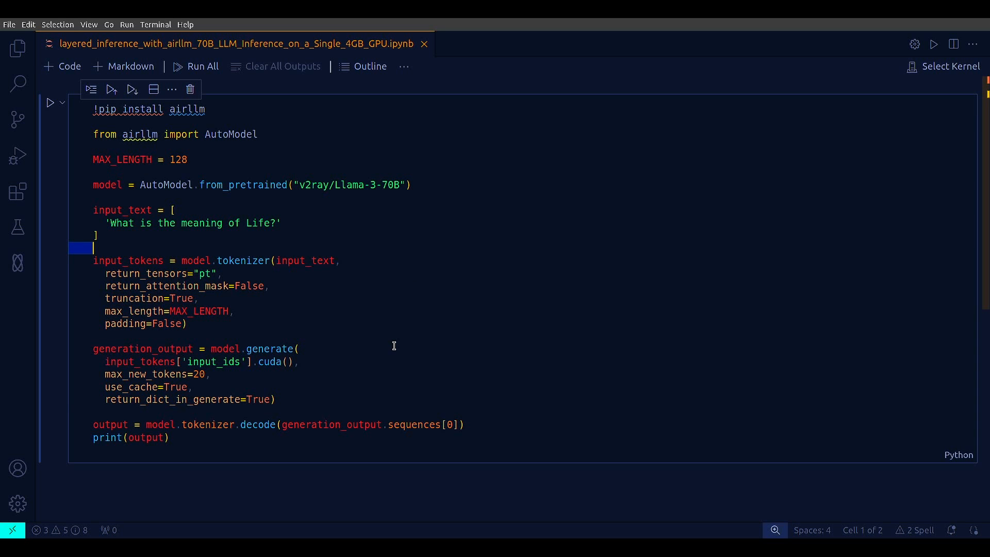
{"action": "mouse_move", "coordinate": [251, 111]}
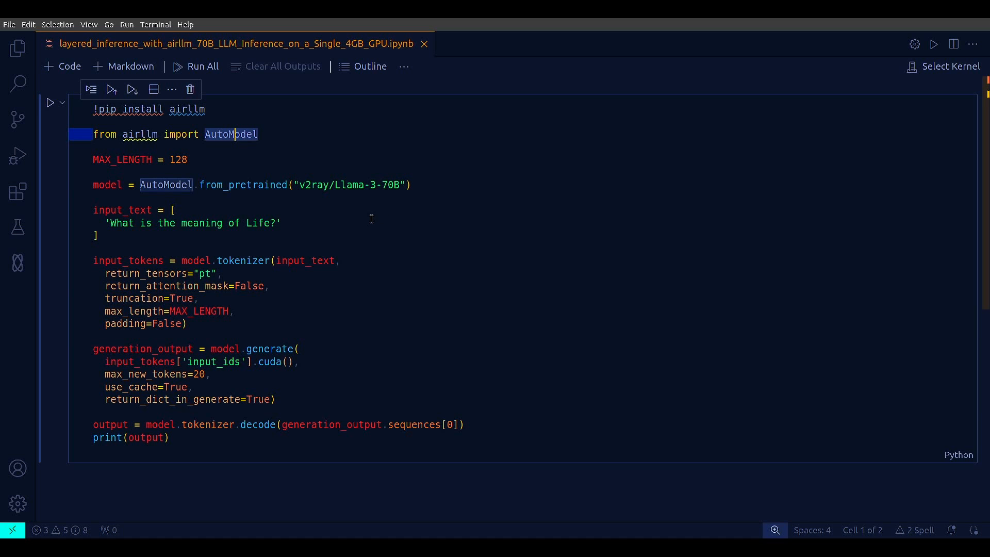
{"action": "mouse_move", "coordinate": [367, 404]}
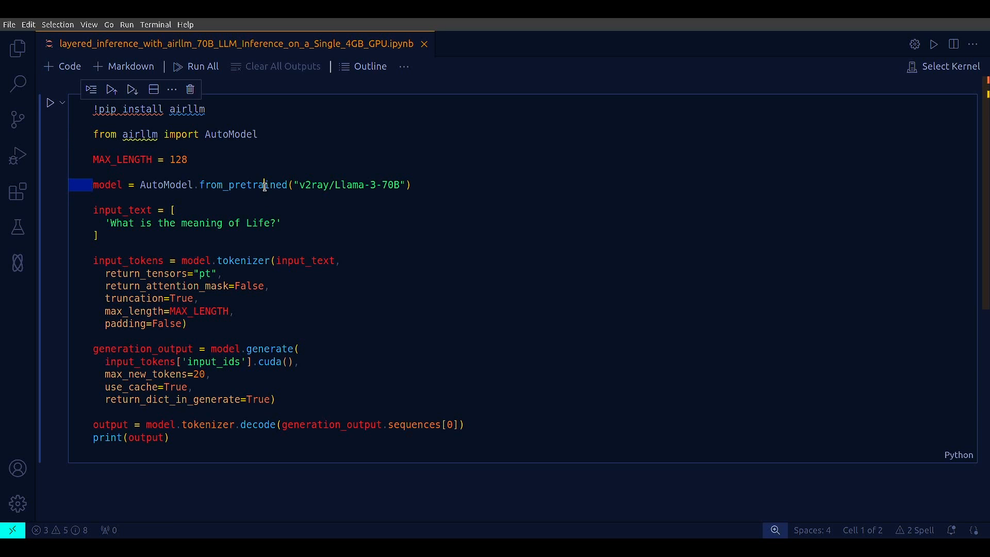
- Highlight the from_pretrained model load, the input_text prompt and the tokenizer call with return_tensors
{"action": "double_click", "coordinate": [242, 185]}
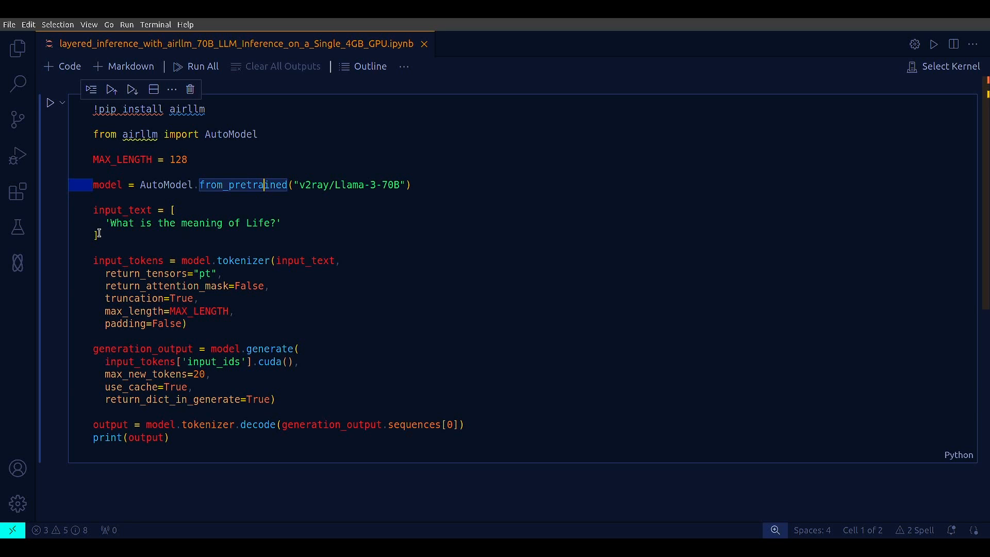
{"action": "double_click", "coordinate": [121, 209]}
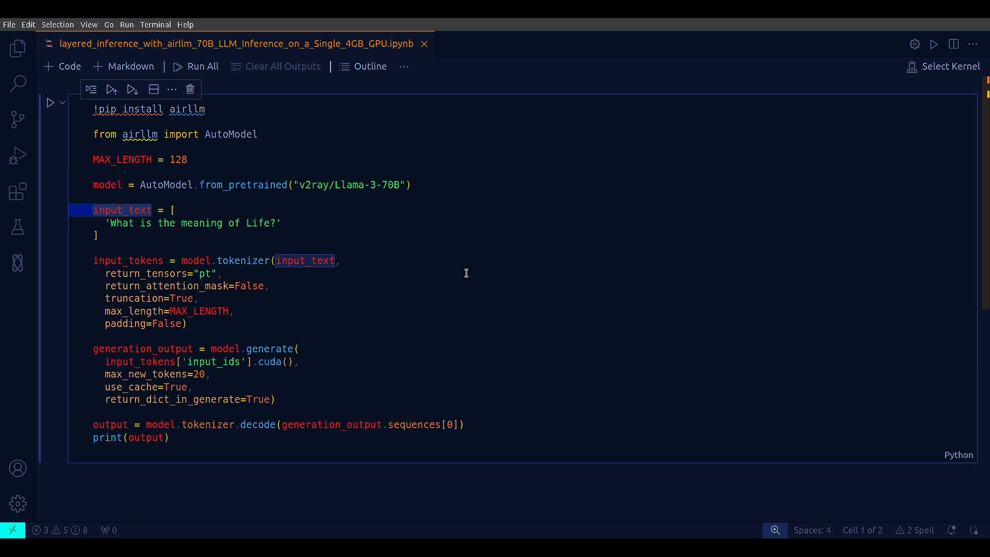
{"action": "double_click", "coordinate": [128, 260]}
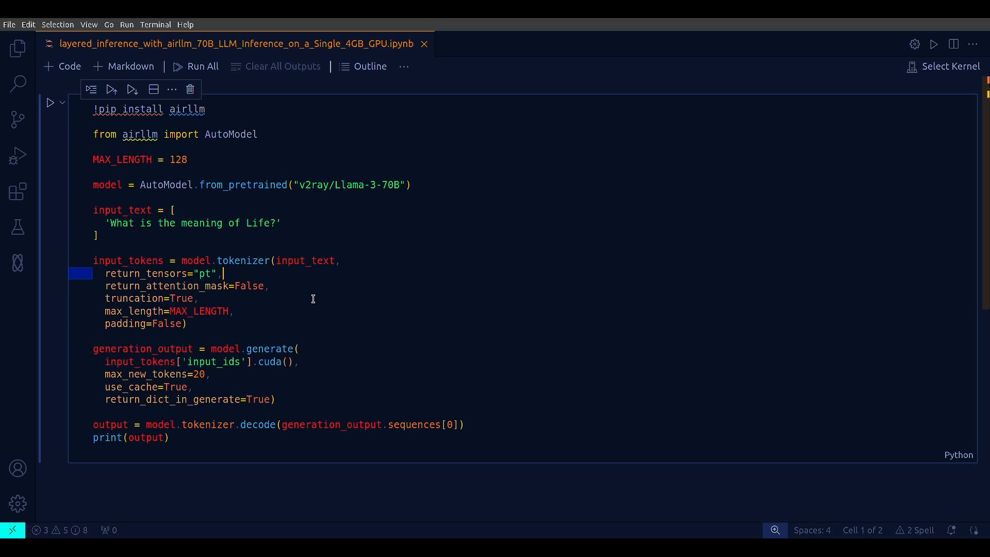
{"action": "double_click", "coordinate": [146, 273]}
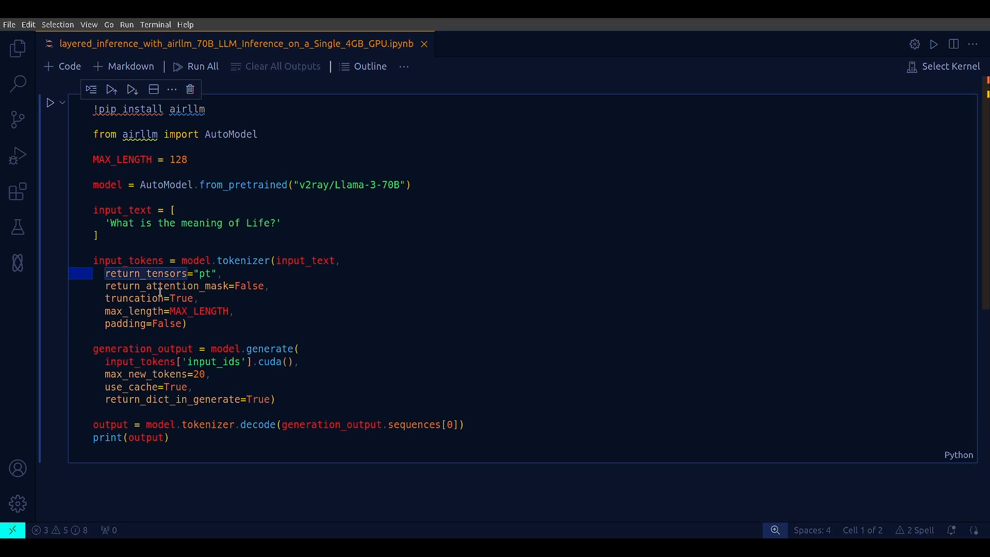
{"action": "left_click", "coordinate": [167, 286]}
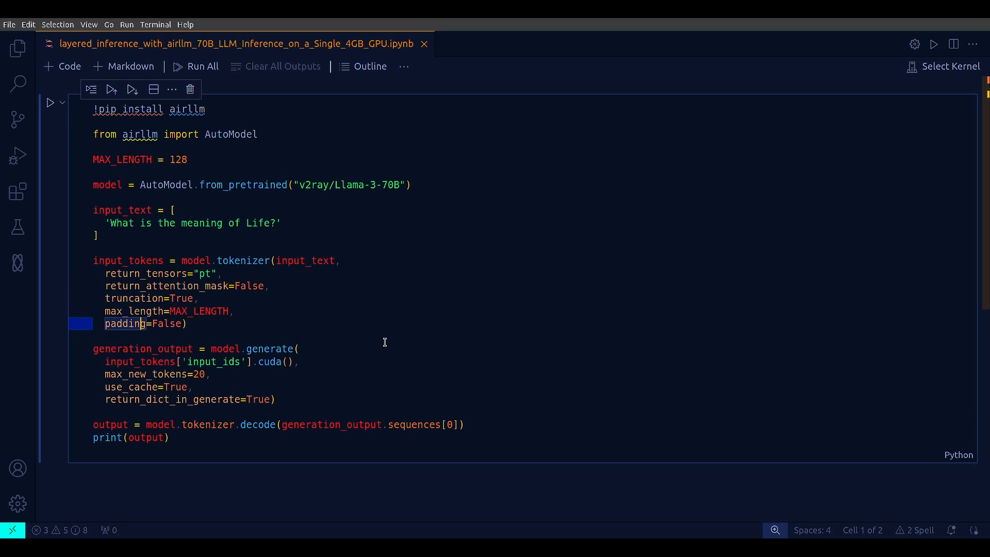
{"action": "left_click_drag", "start_coordinate": [144, 323], "coordinate": [93, 260]}
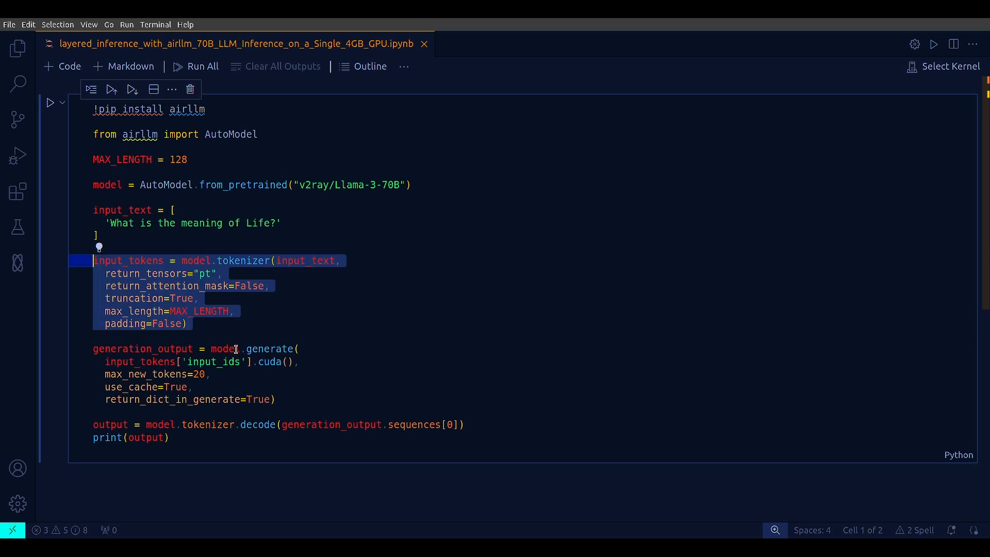
- Highlight the generate call and its use_cache and return_dict_in_generate arguments
{"action": "double_click", "coordinate": [270, 349]}
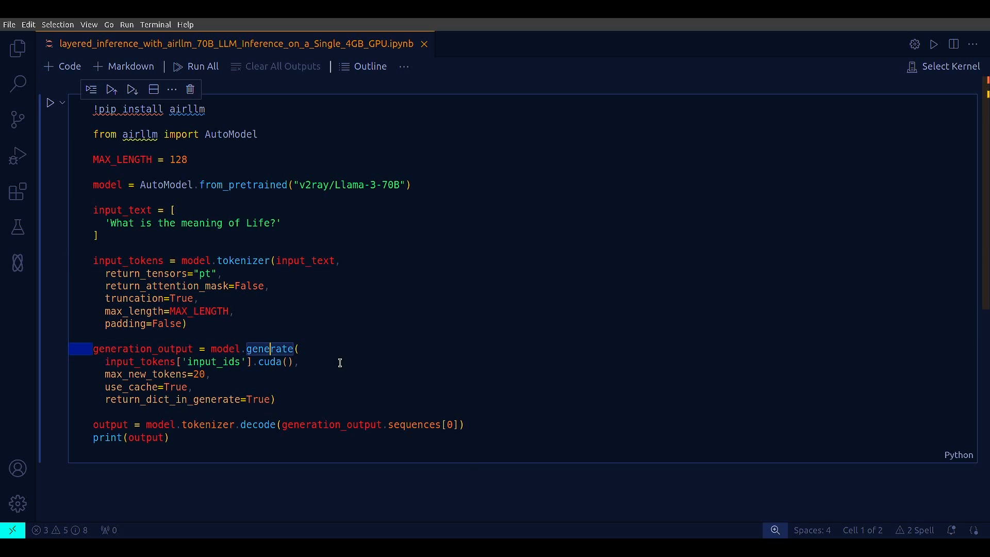
{"action": "double_click", "coordinate": [139, 361]}
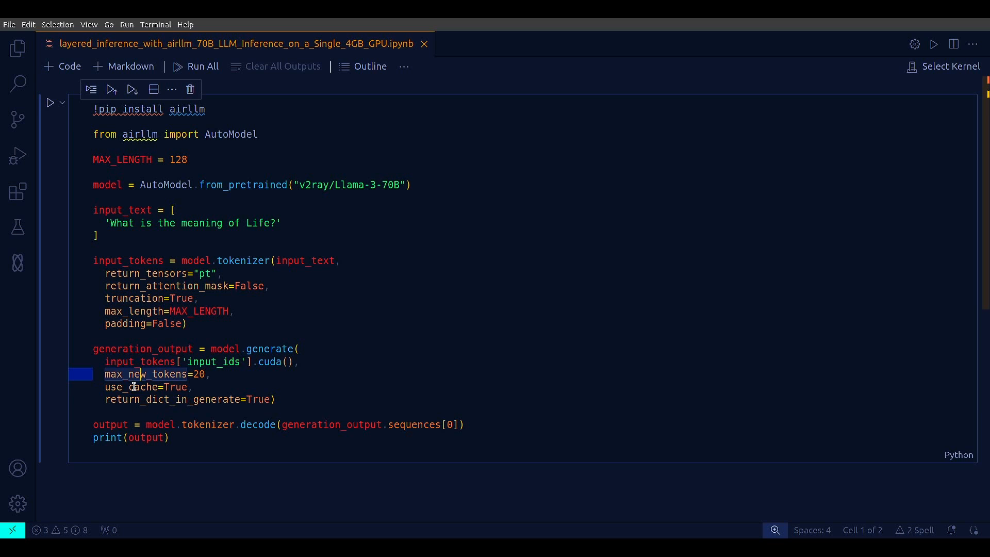
{"action": "left_click", "coordinate": [133, 387]}
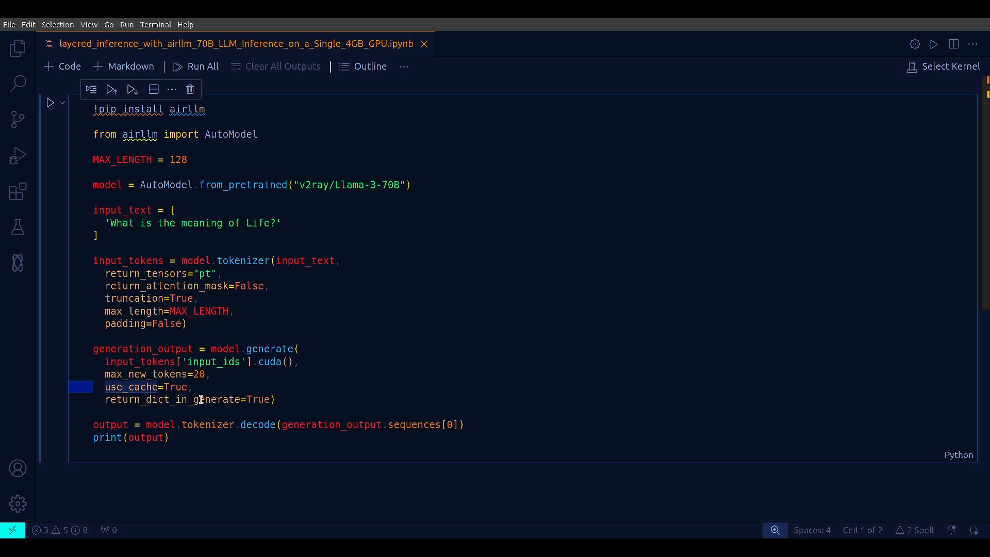
{"action": "left_click", "coordinate": [198, 399]}
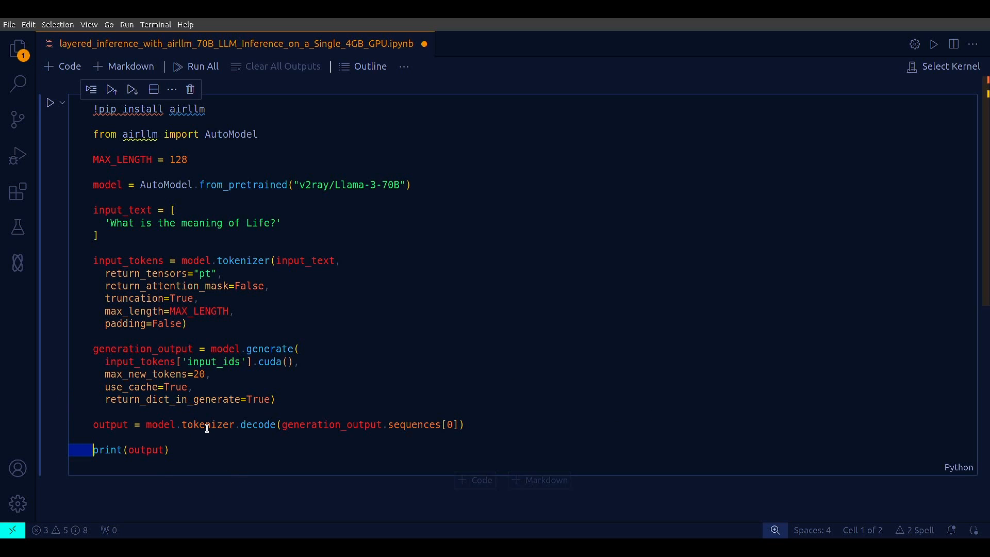
{"action": "mouse_move", "coordinate": [265, 428]}
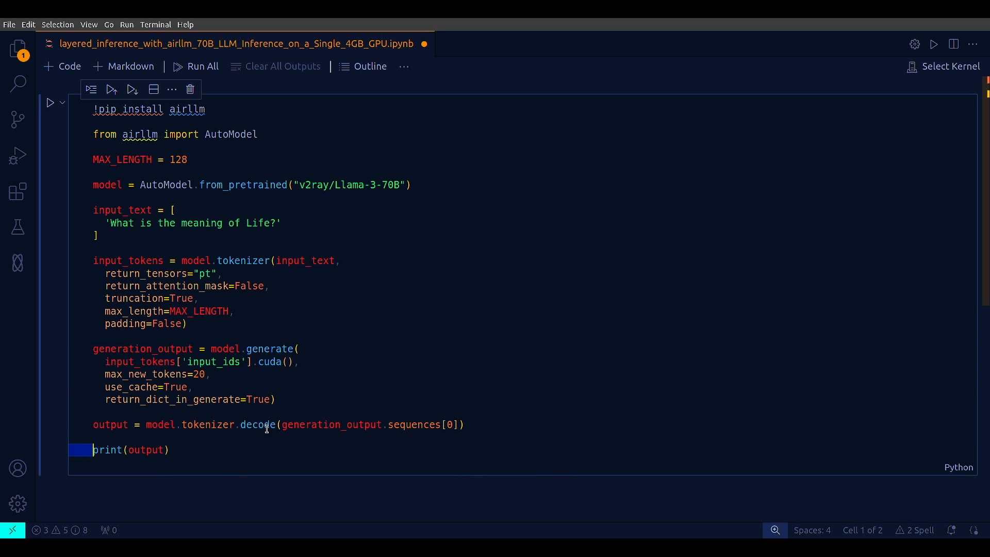
{"action": "mouse_move", "coordinate": [377, 356]}
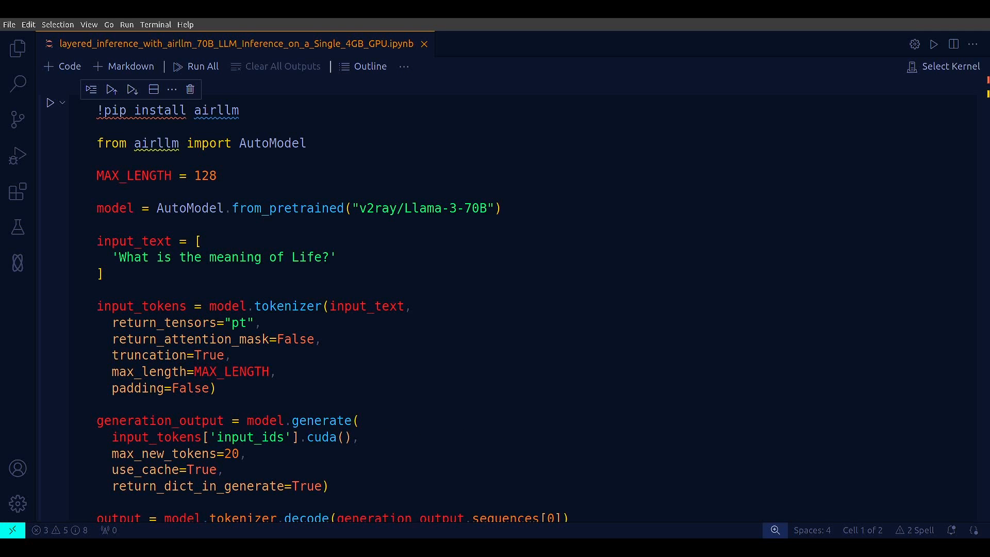
- Scroll the AirLLM README through the Quickstart install and inference example to Model Compression
{"action": "scroll", "scroll_direction": "down", "scroll_amount": 3}
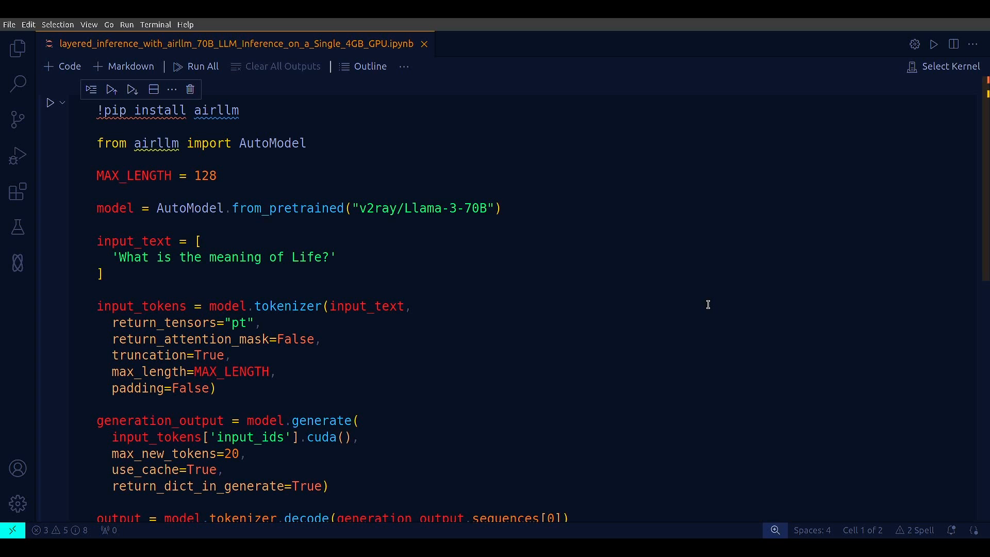
{"action": "mouse_move", "coordinate": [703, 310]}
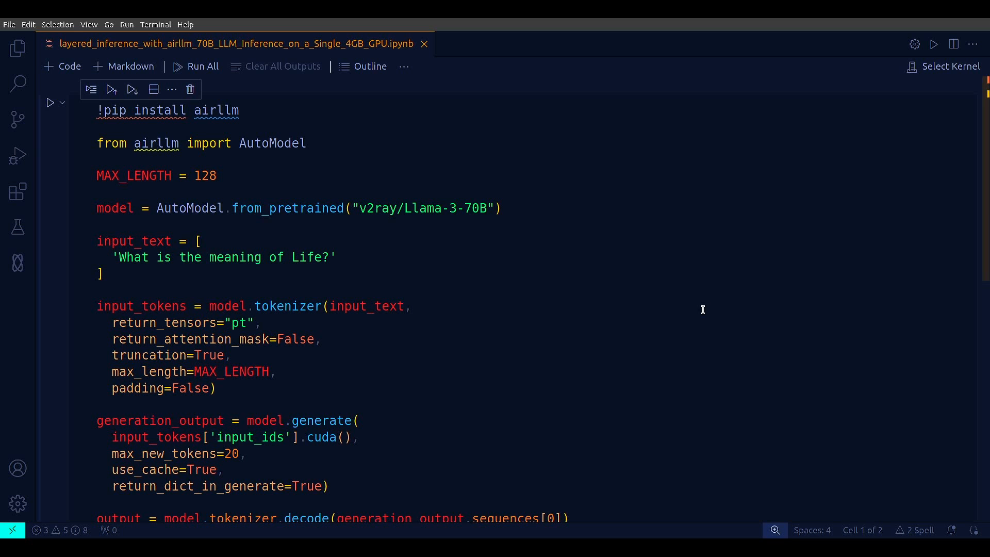
{"action": "mouse_move", "coordinate": [700, 311]}
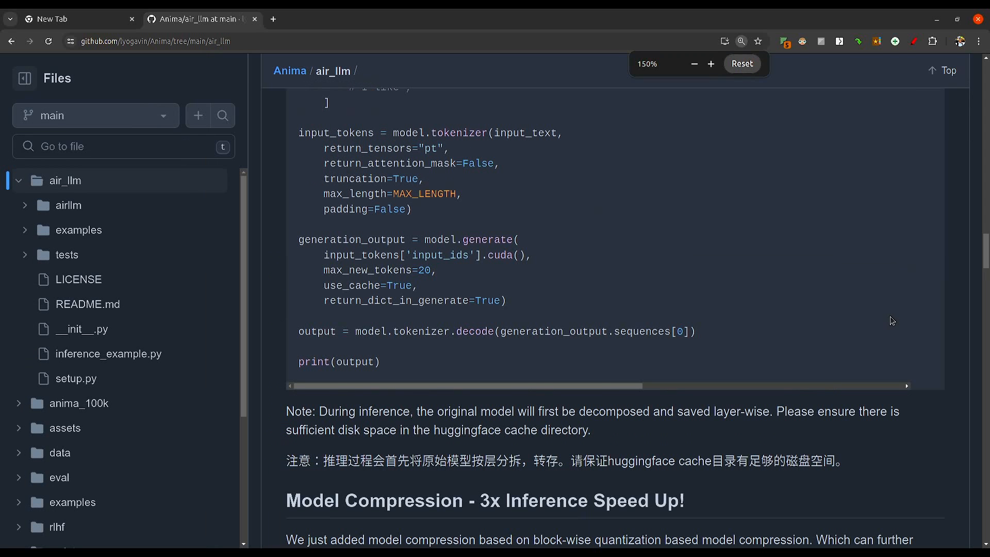
{"action": "scroll", "scroll_direction": "down", "scroll_amount": 3}
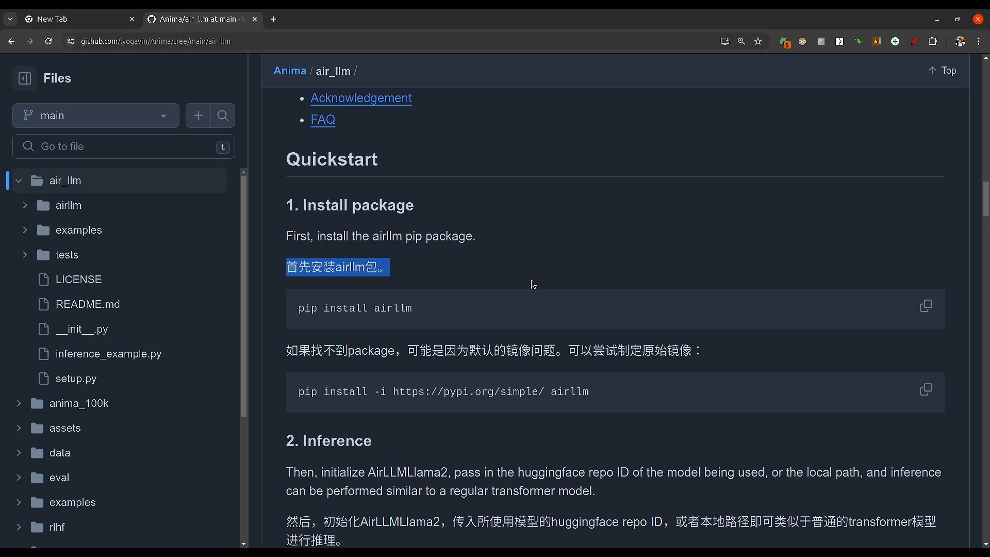
{"action": "scroll", "scroll_direction": "down", "scroll_amount": 3}
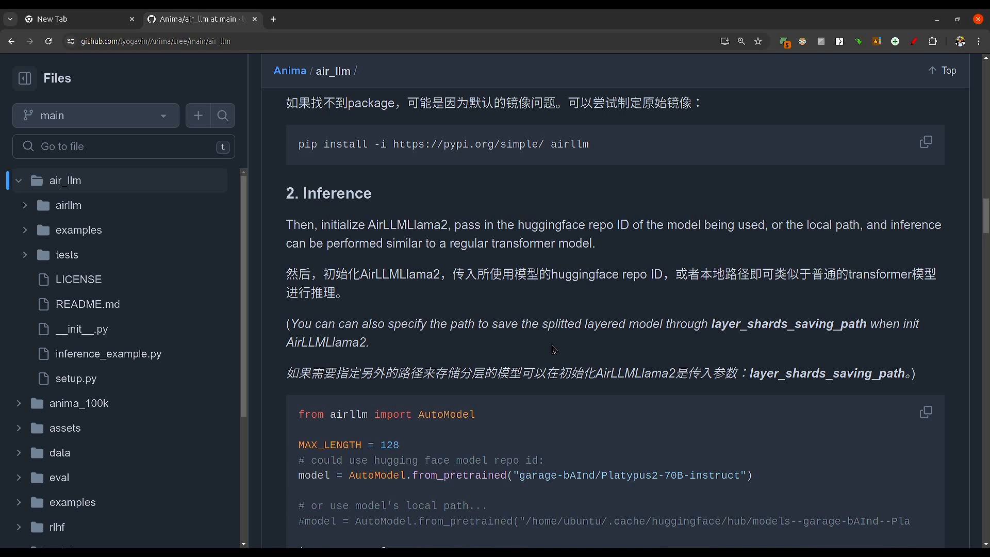
{"action": "scroll", "scroll_direction": "down", "scroll_amount": 3}
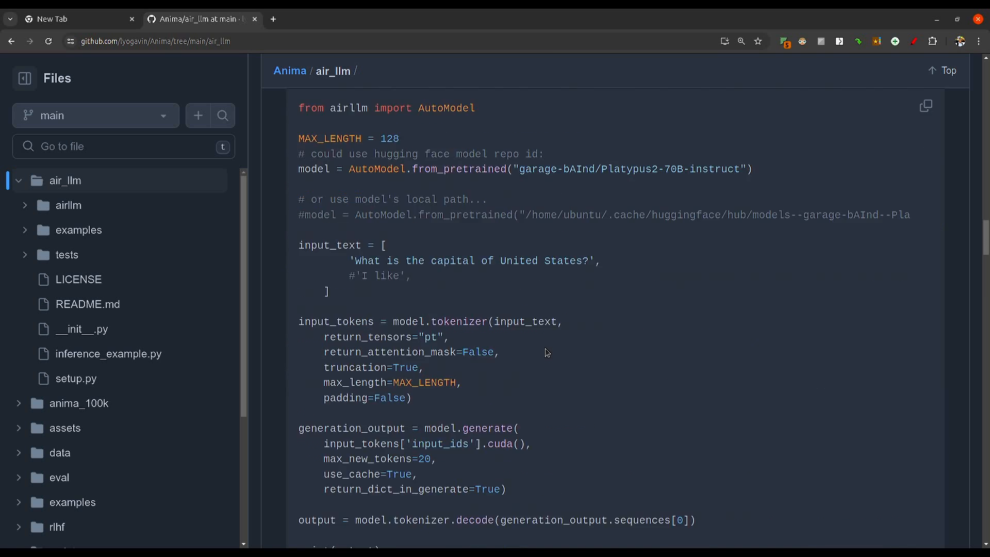
{"action": "scroll", "scroll_direction": "down", "scroll_amount": 3}
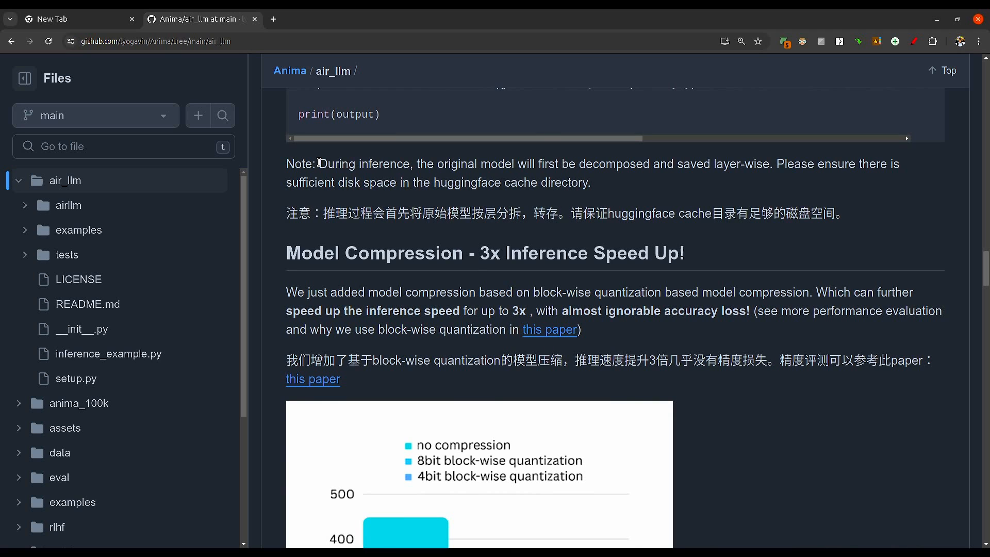
- Highlight the README note that layer-wise decomposition needs disk space in the huggingface cache
{"action": "left_click_drag", "start_coordinate": [321, 164], "coordinate": [590, 183]}
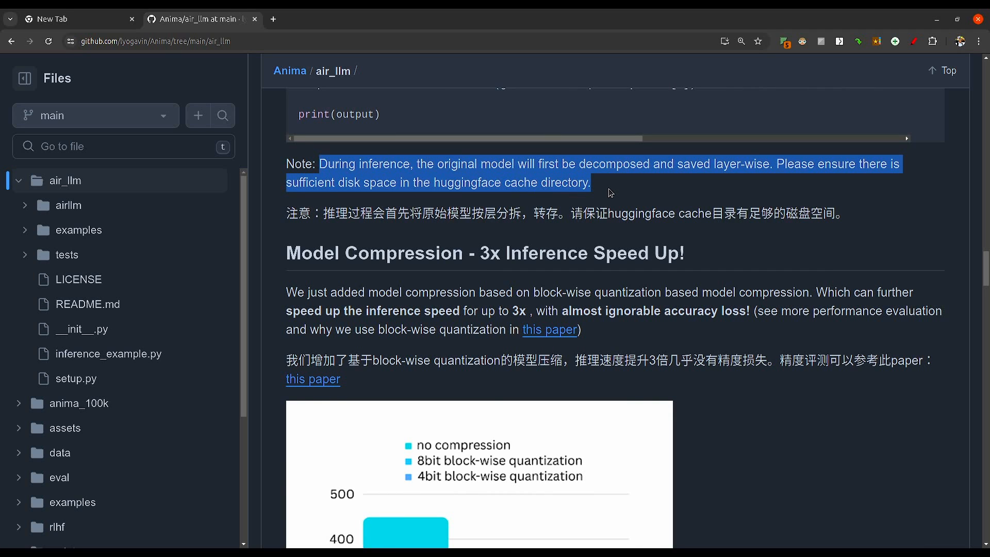
{"action": "mouse_move", "coordinate": [886, 192]}
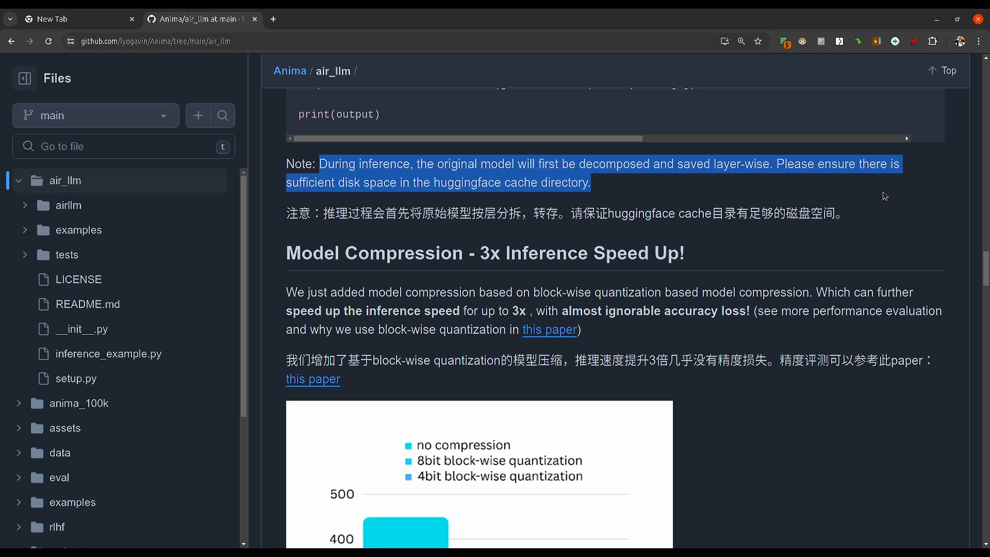
{"action": "mouse_move", "coordinate": [790, 327]}
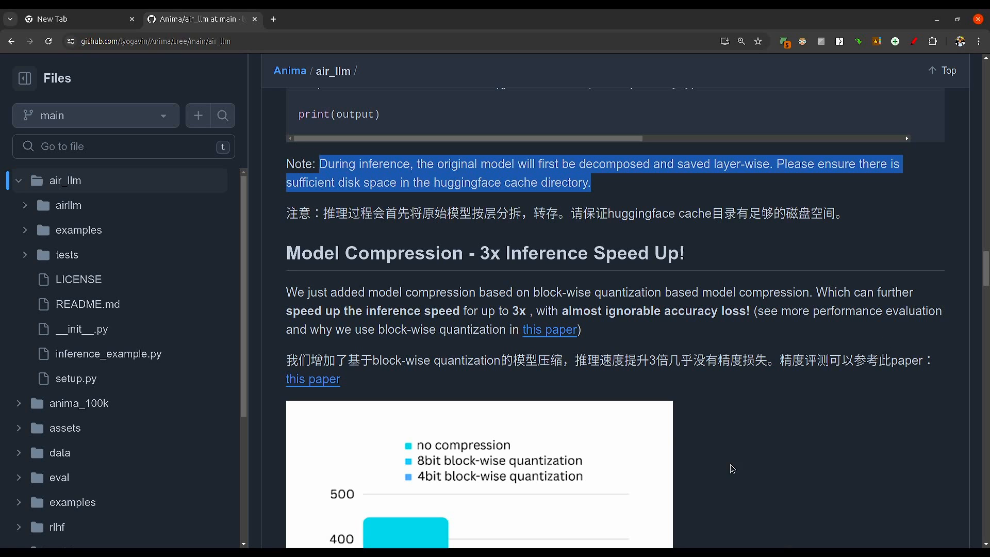
{"action": "mouse_move", "coordinate": [600, 354]}
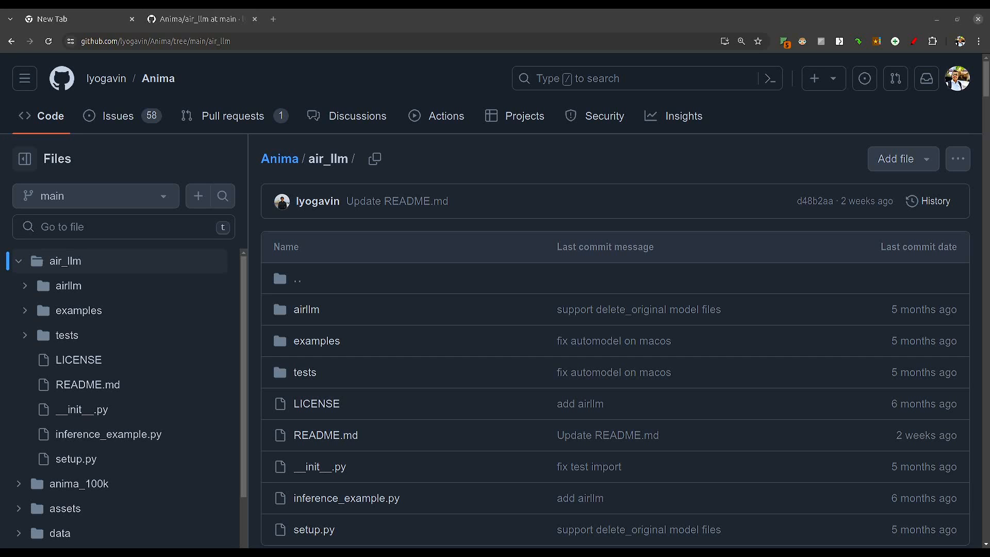
{"action": "mouse_move", "coordinate": [318, 300]}
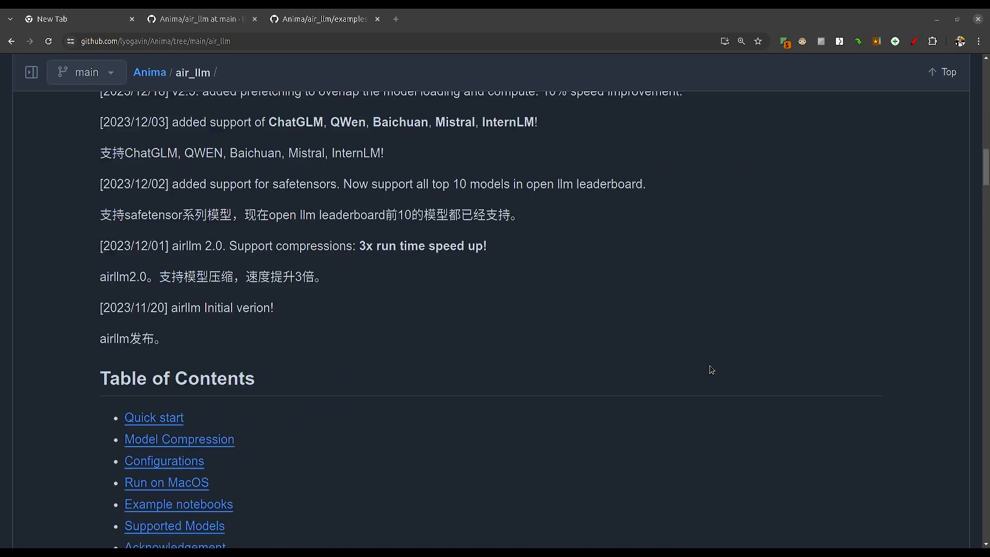
{"action": "scroll", "scroll_direction": "down", "scroll_amount": 3}
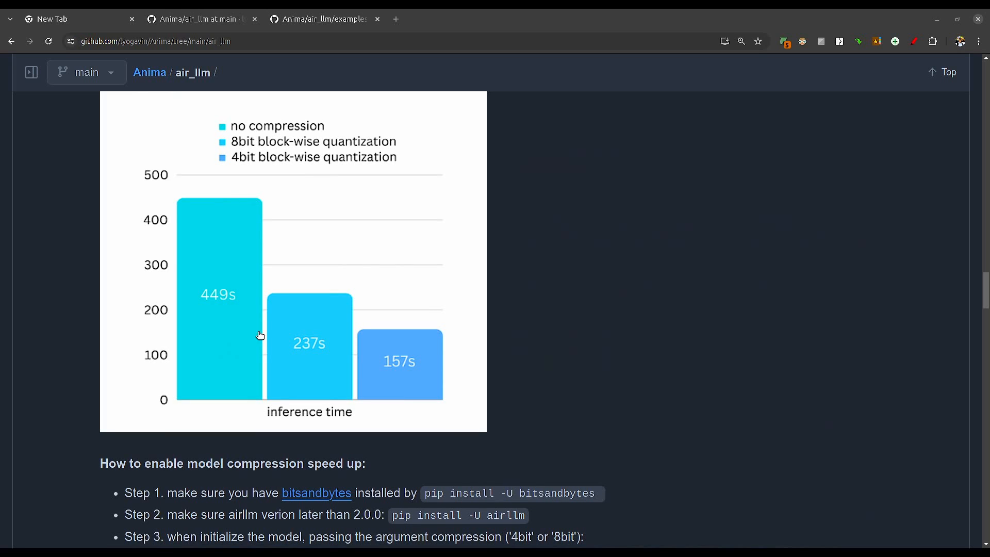
{"action": "mouse_move", "coordinate": [559, 443]}
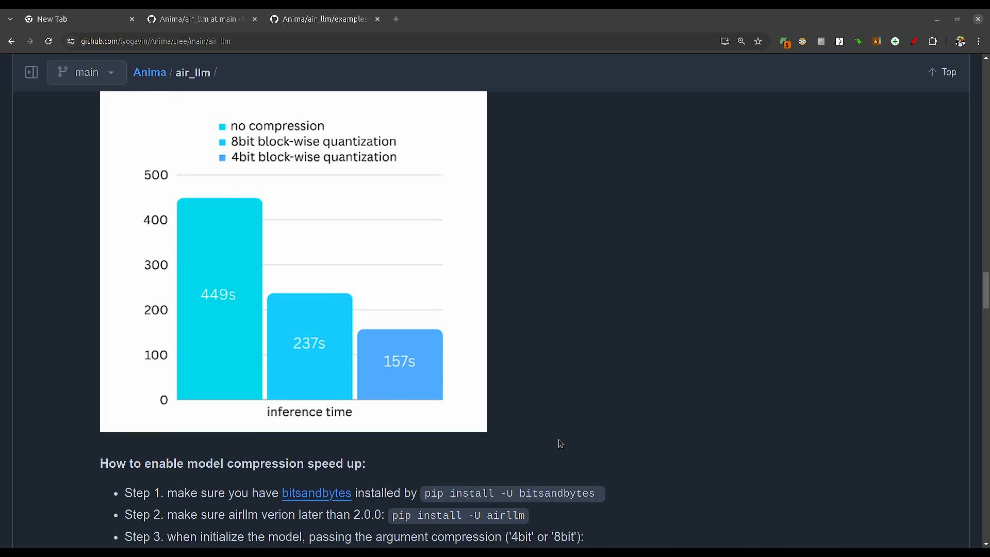
{"action": "mouse_move", "coordinate": [557, 447]}
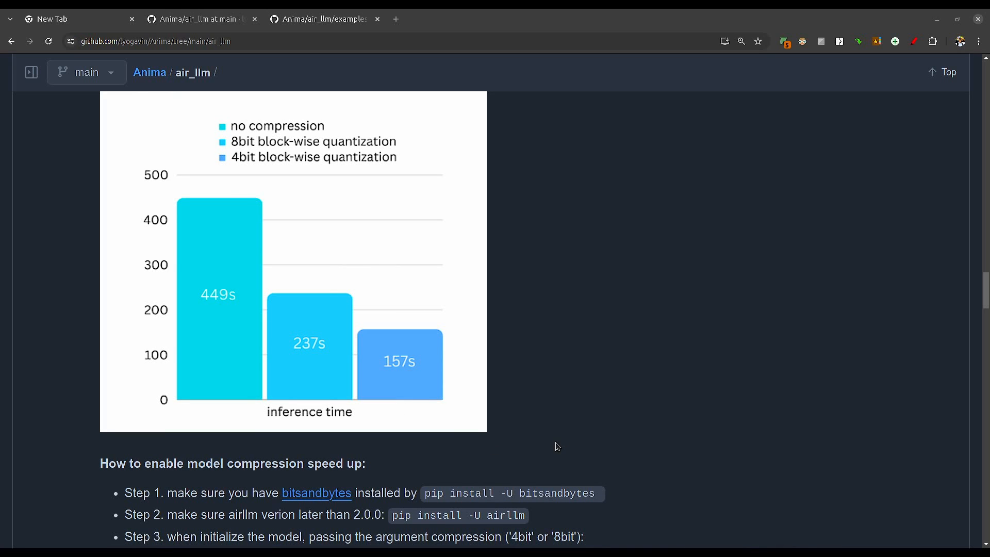
{"action": "mouse_move", "coordinate": [972, 13]}
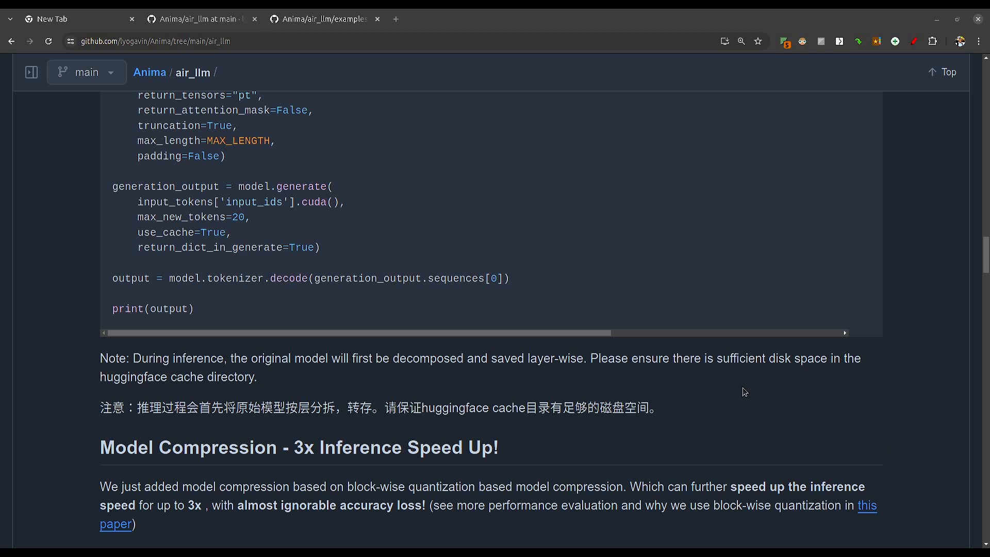
{"action": "scroll", "scroll_direction": "up", "scroll_amount": 3}
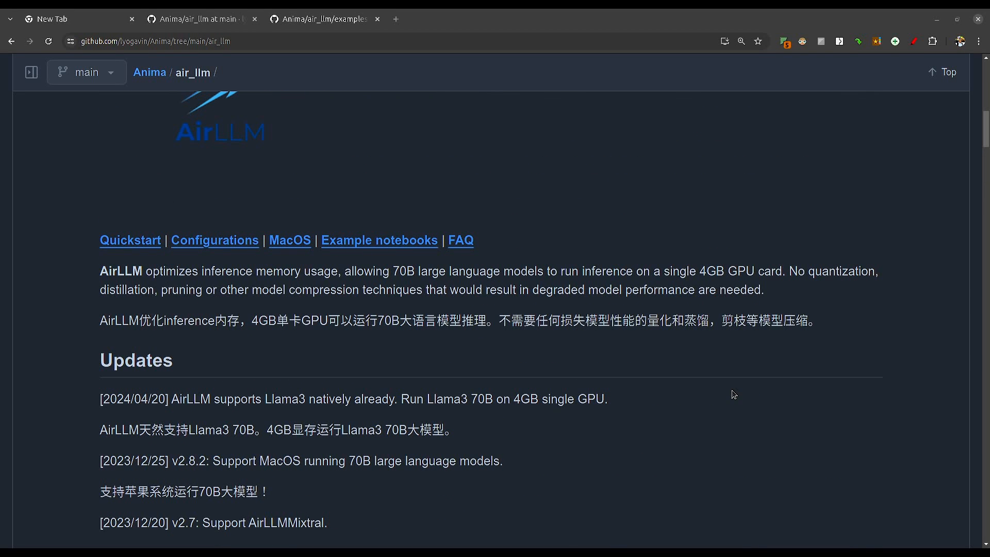
{"action": "mouse_move", "coordinate": [725, 390]}
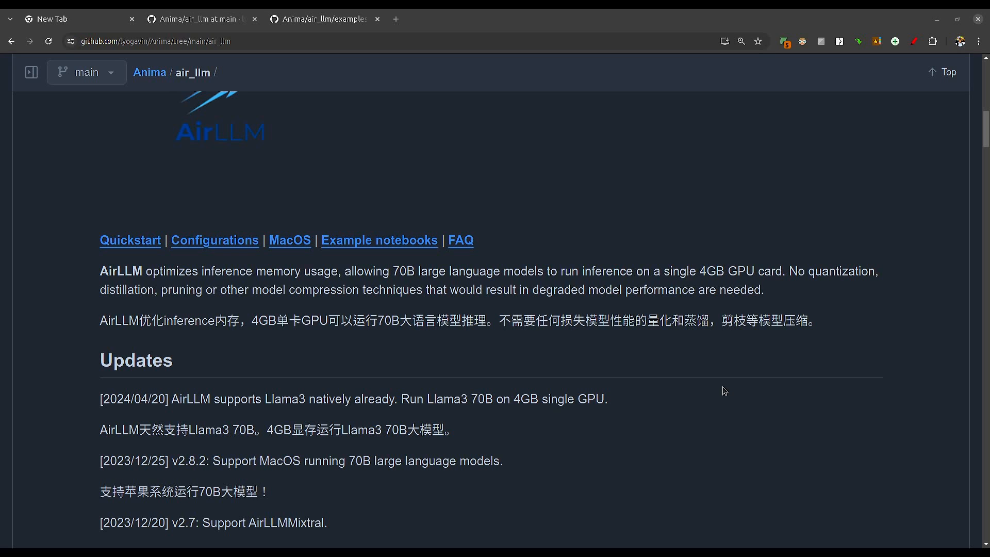
{"action": "mouse_move", "coordinate": [722, 398]}
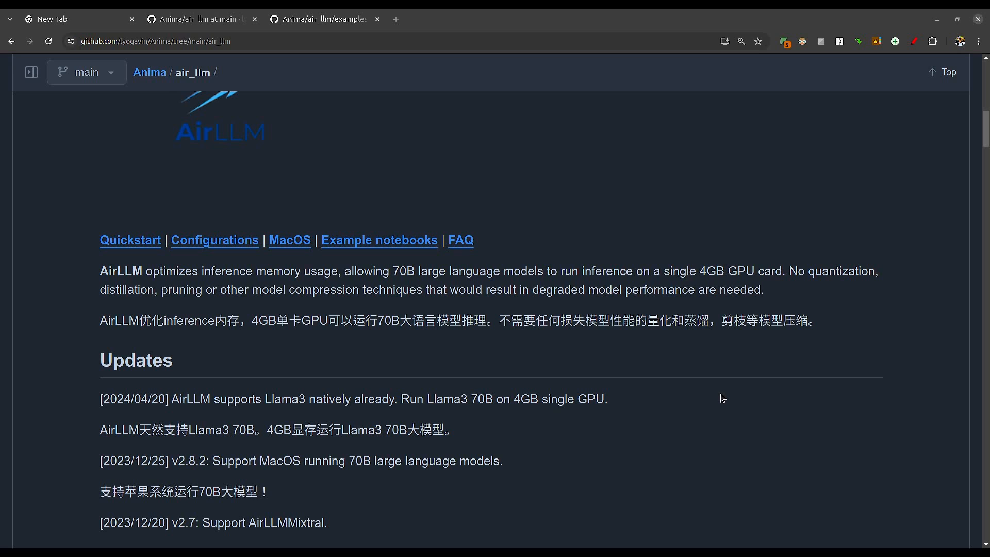